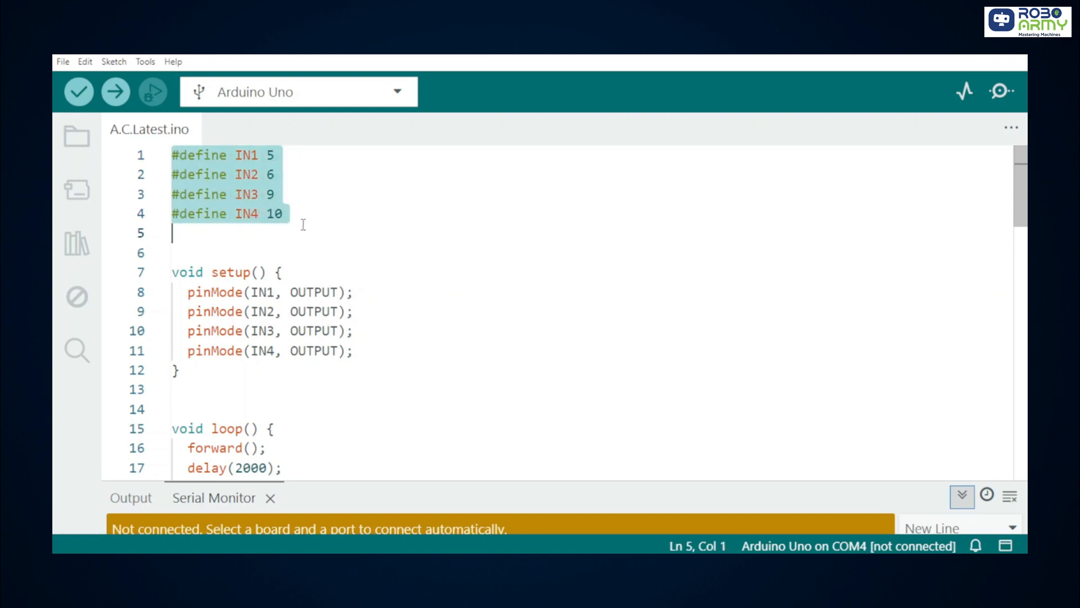
pyautogui.moveTo(345, 213)
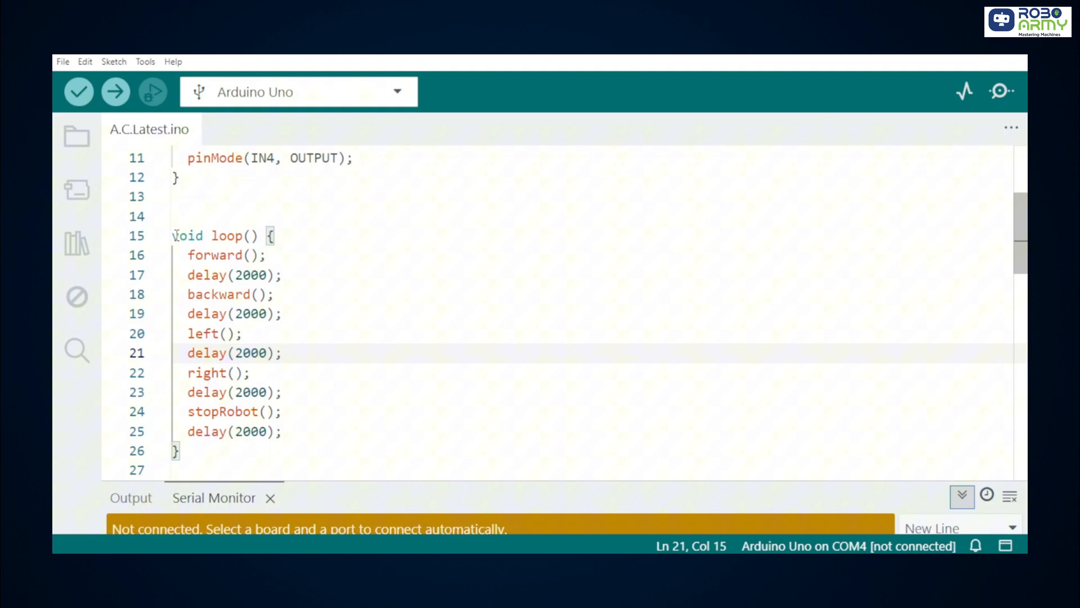
# Step: Review the forward() motor function, then start compiling the 4_wheel_movement sketch for upload to the Uno
pyautogui.moveTo(175, 235); pyautogui.dragTo(285, 431)
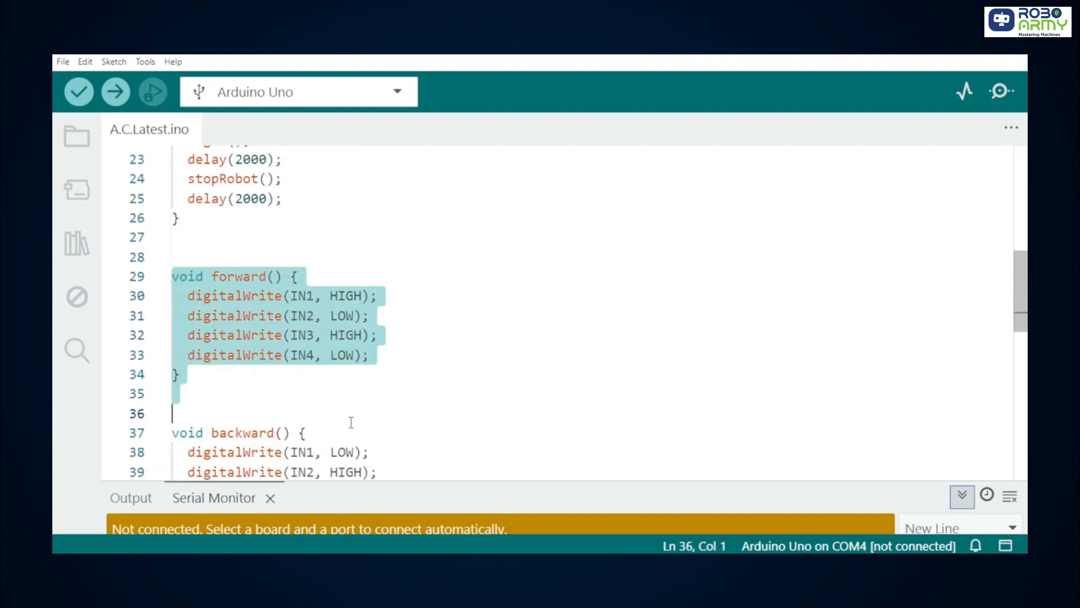
pyautogui.scroll(-3)
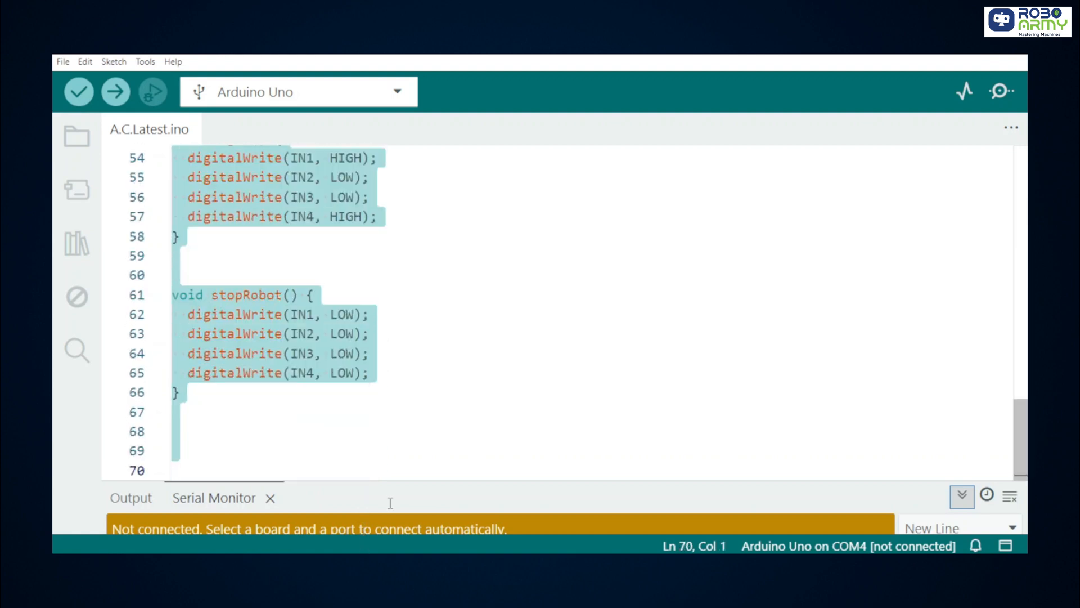
pyautogui.moveTo(444, 287)
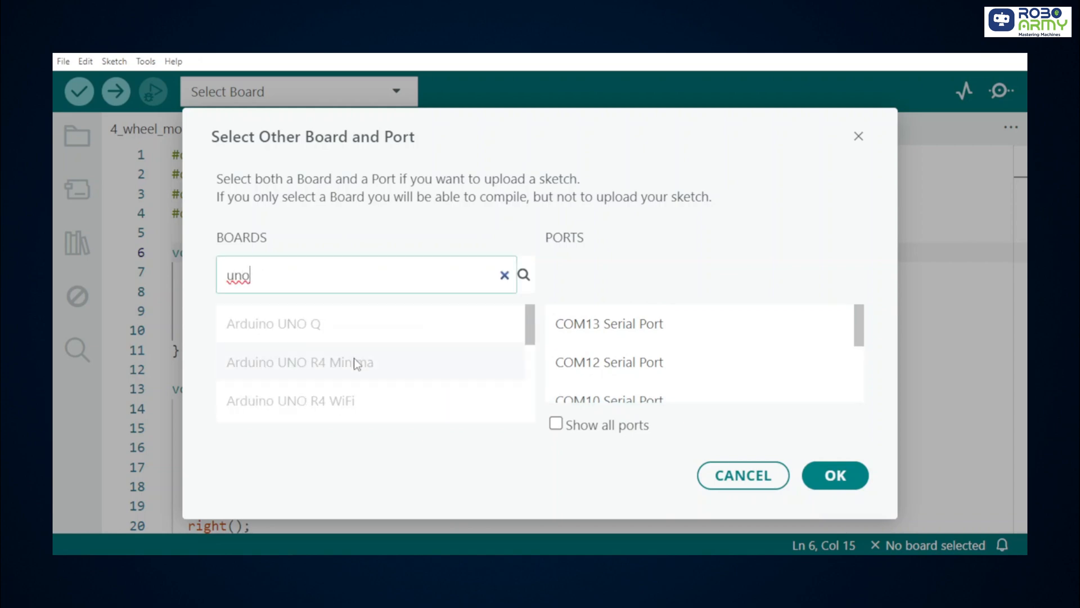
pyautogui.click(116, 91)
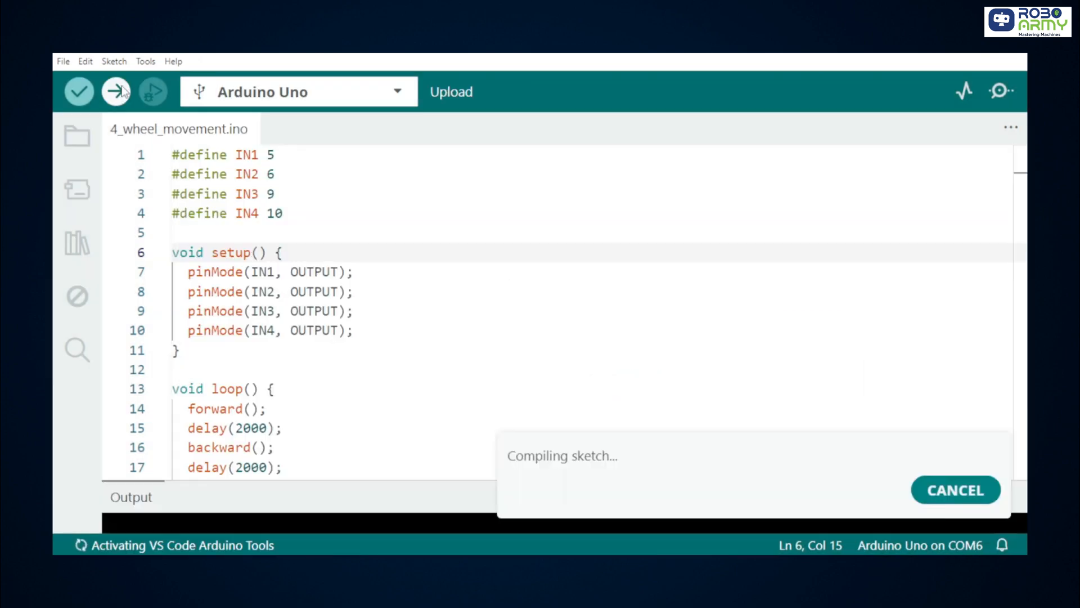